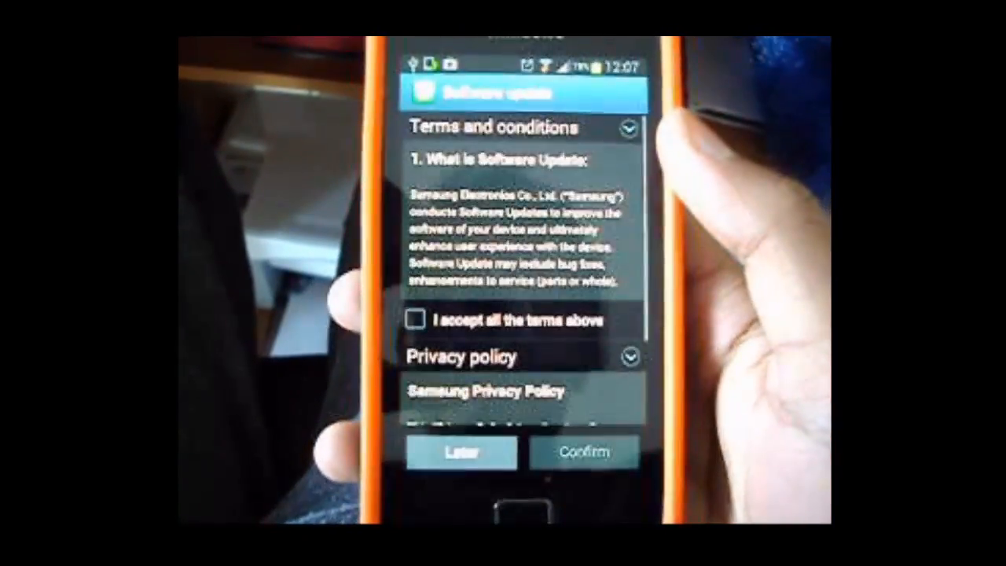
# - Tick 'I accept all the terms above' under Terms and conditions on the update screen
pyautogui.click(415, 319)
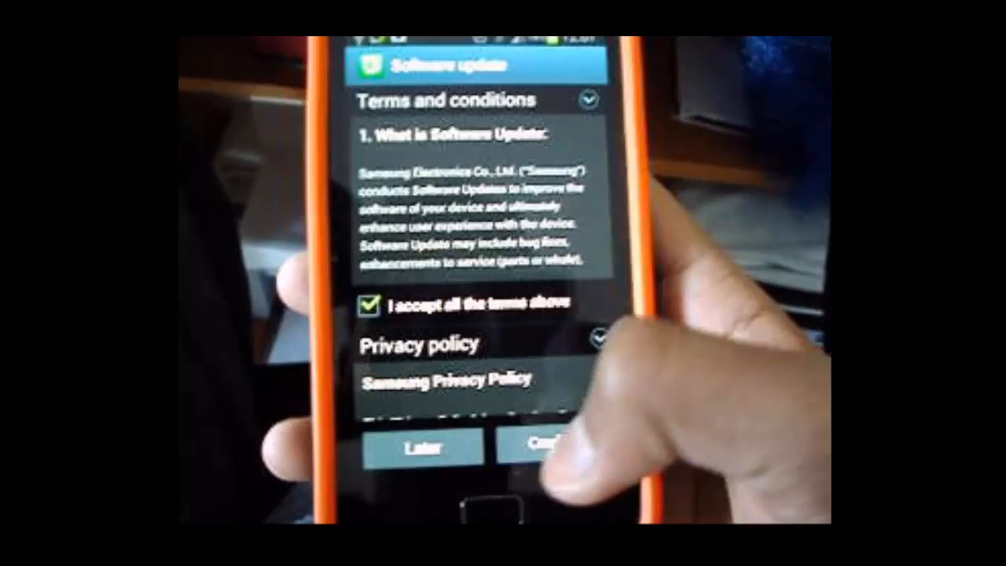